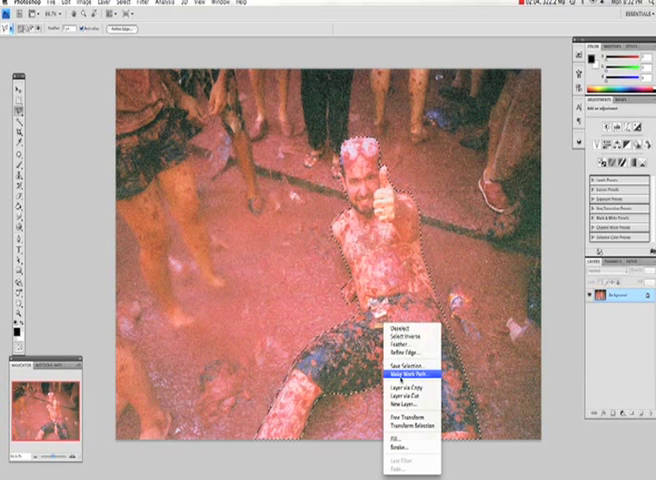
pyautogui.moveTo(424, 394)
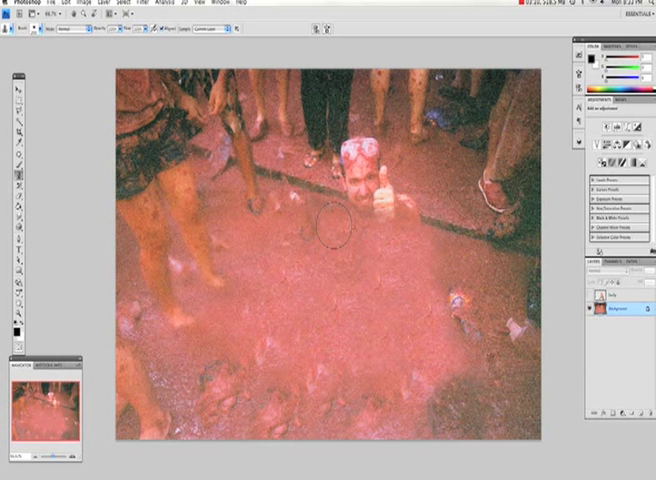
pyautogui.moveTo(460, 200)
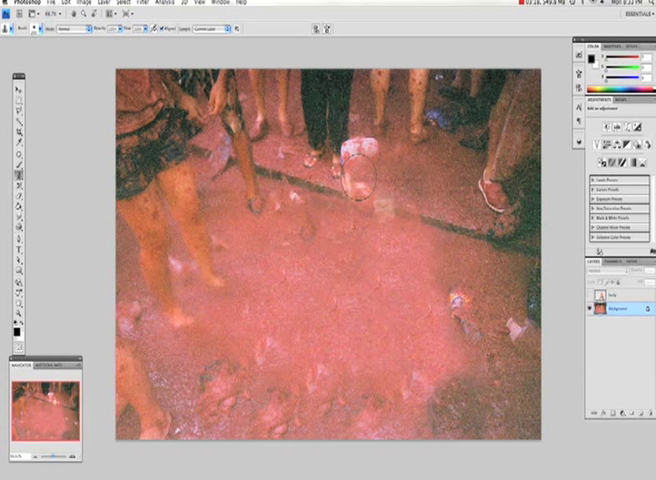
# Clone sampled mud over the man's head and face until the last trace is hidden
pyautogui.click(384, 176)
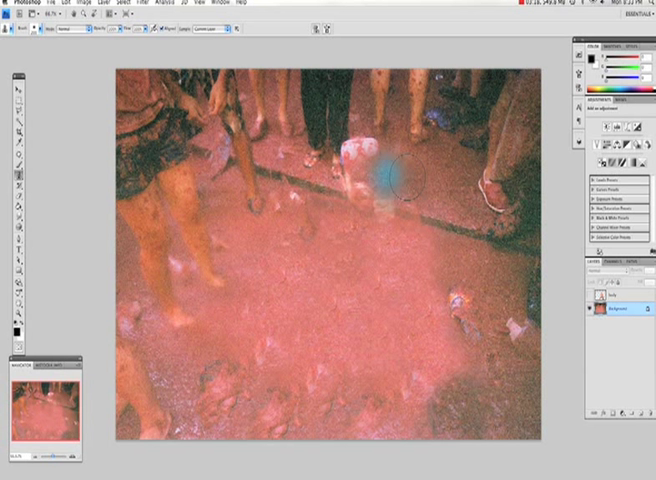
pyautogui.click(400, 178)
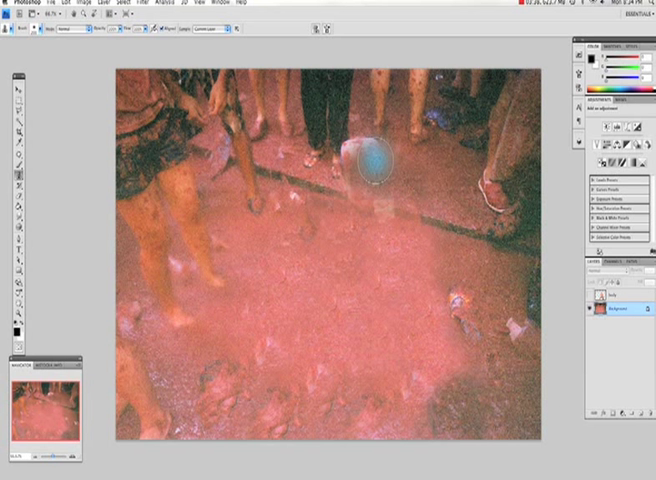
pyautogui.click(364, 172)
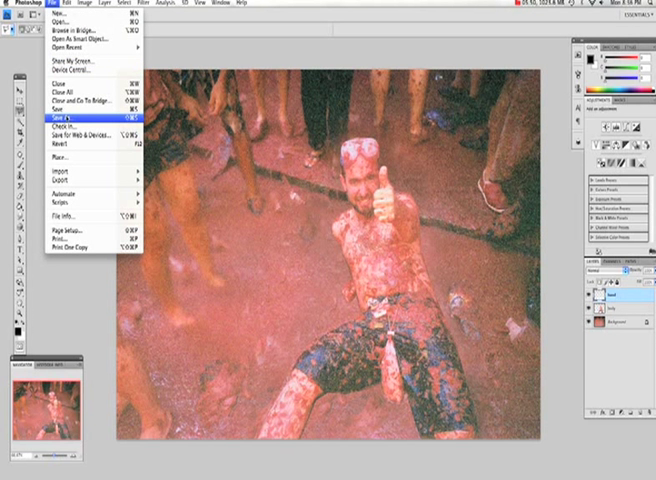
# Save as a Photoshop PSD, replacing the existing file with Maximize Compatibility accepted
pyautogui.click(64, 118)
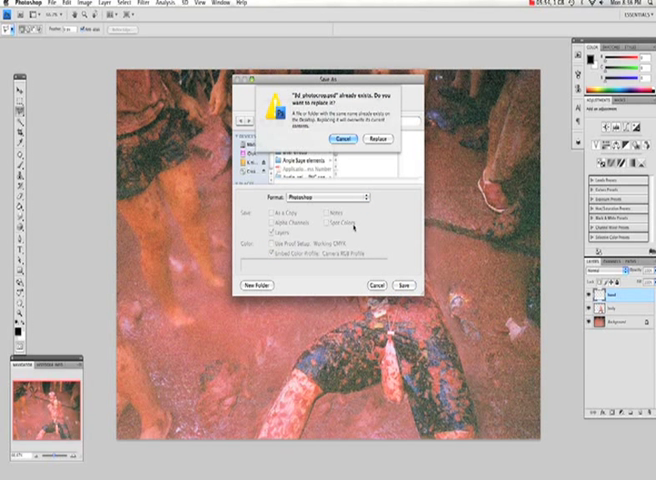
pyautogui.click(380, 138)
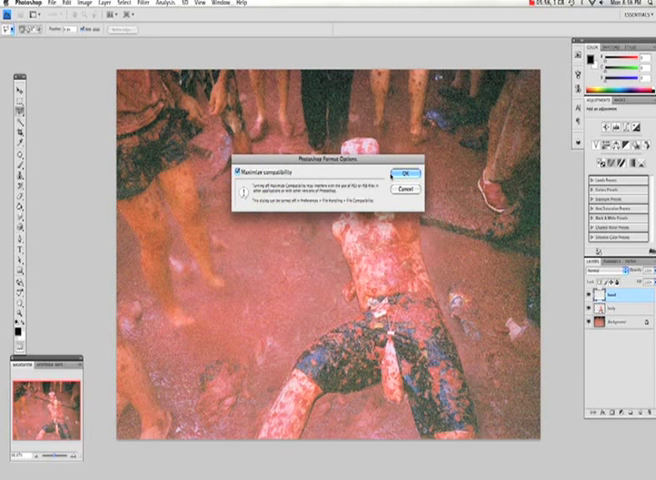
pyautogui.click(408, 176)
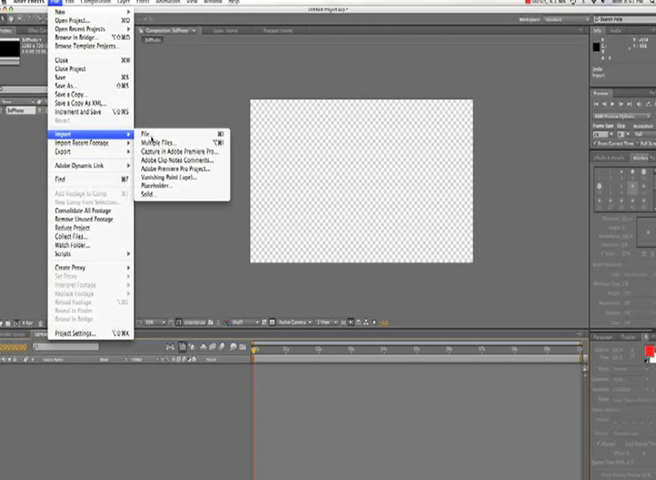
# Import the layered mud-festival PSD as a composition with editable layers
pyautogui.click(146, 130)
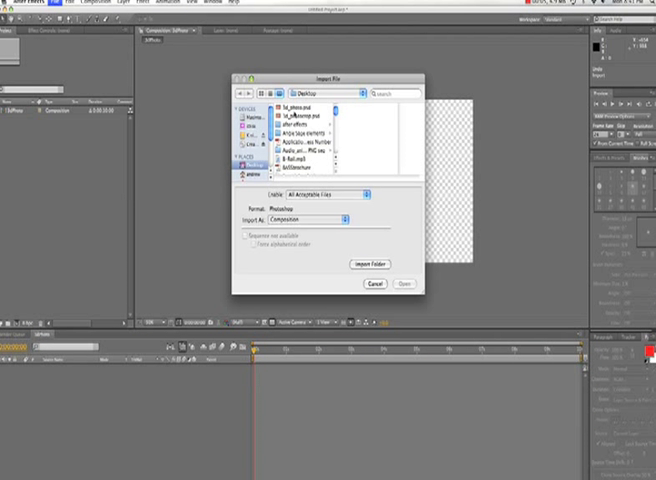
pyautogui.click(304, 104)
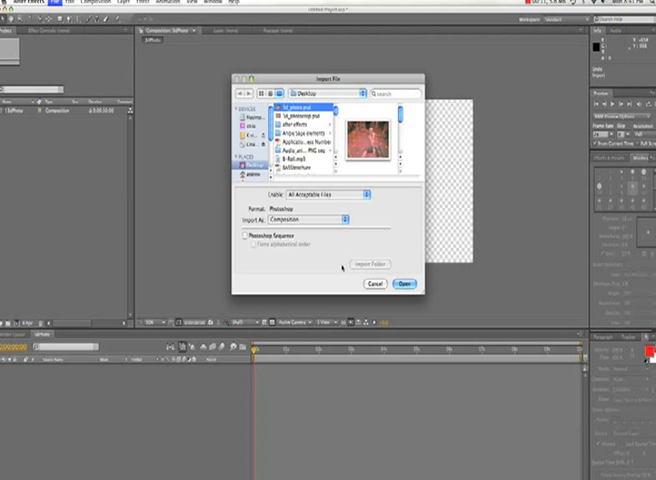
pyautogui.click(406, 284)
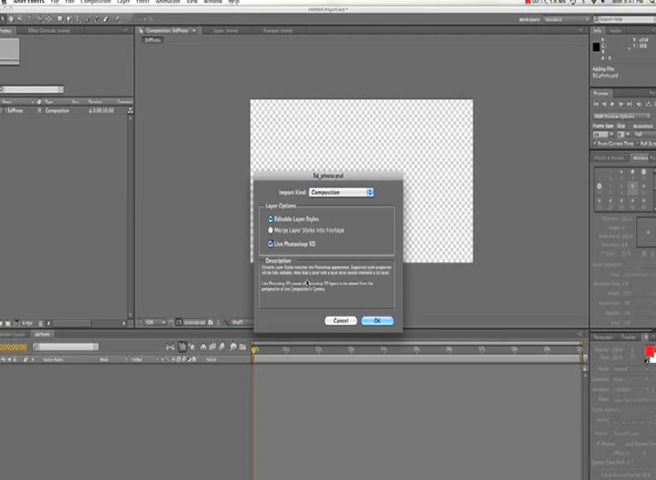
pyautogui.click(376, 320)
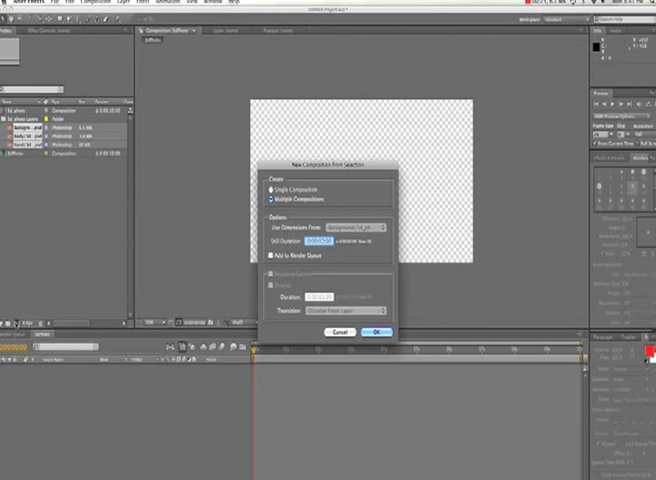
# Accept the composition settings and open the new composition from the Project panel
pyautogui.click(376, 332)
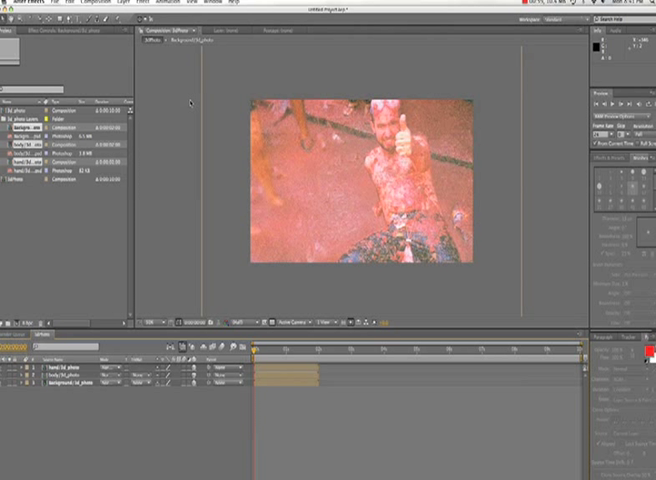
pyautogui.click(156, 348)
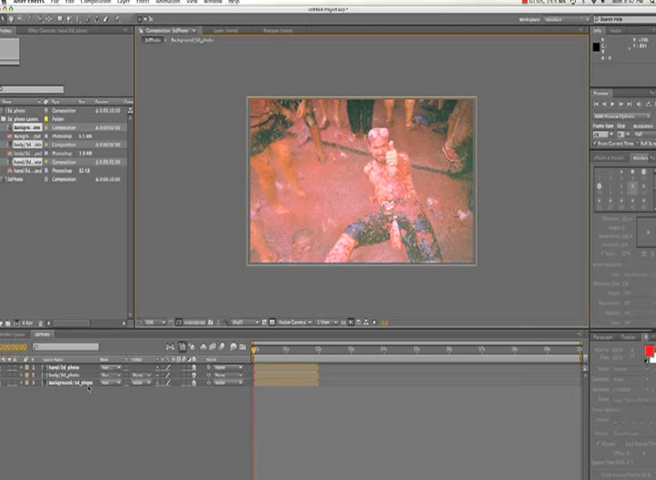
# Solo the cut-out man layer so he shows alone over transparency
pyautogui.click(60, 386)
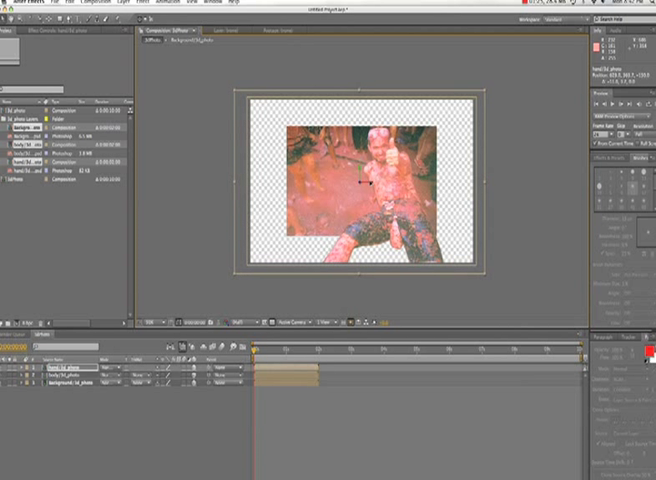
pyautogui.moveTo(278, 204)
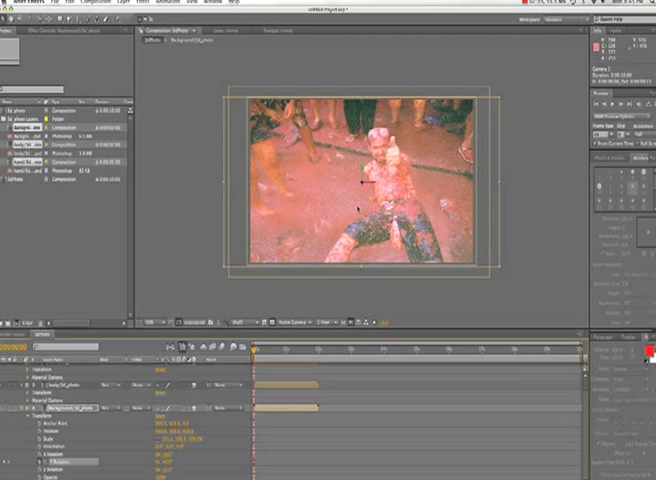
pyautogui.moveTo(360, 188)
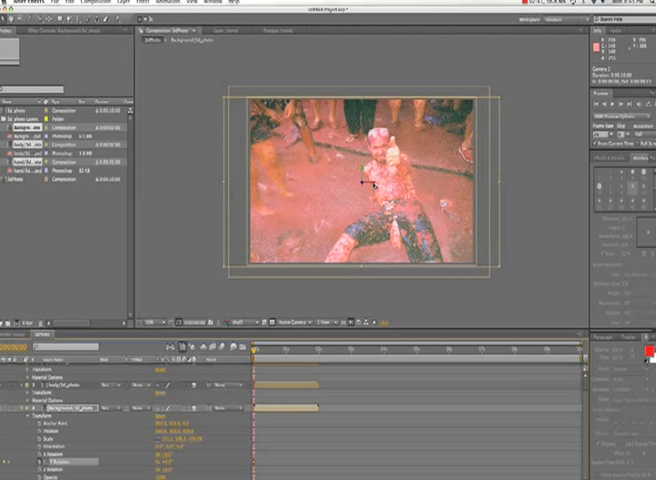